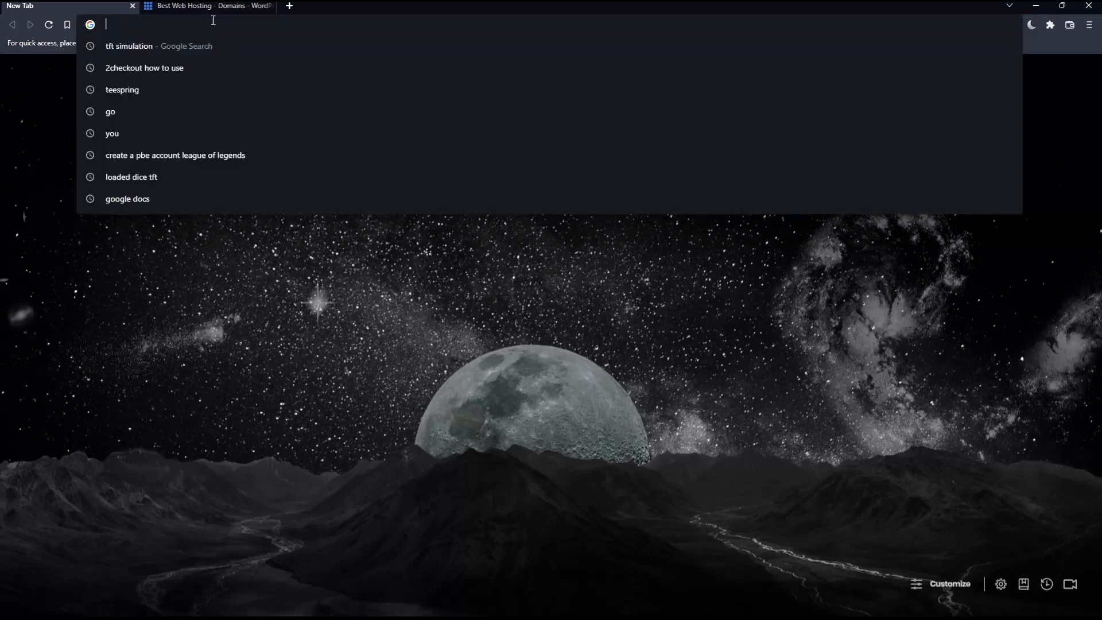
# - Enter bluehost.com in a new tab's address bar to reach the Bluehost tab
pyautogui.write('bluehost.com')
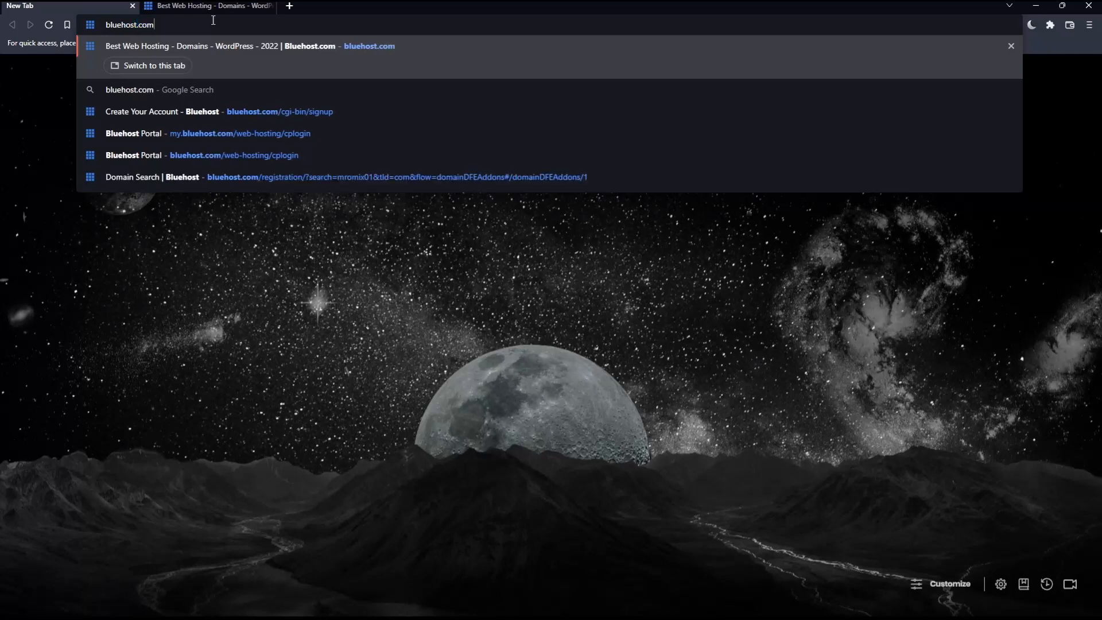
pyautogui.moveTo(147, 66)
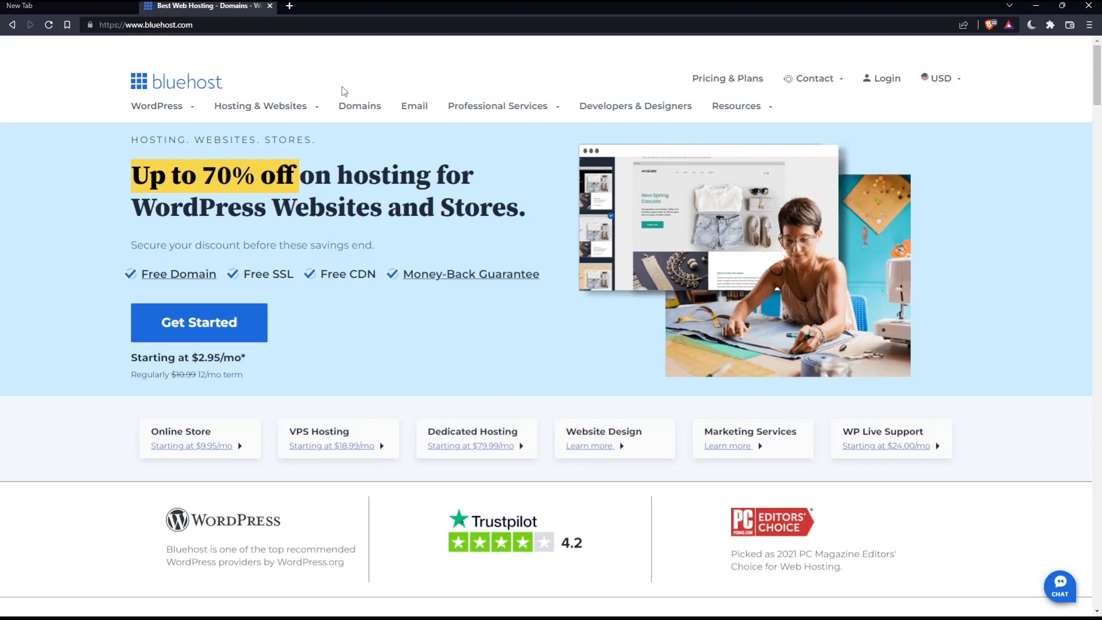
pyautogui.moveTo(479, 198)
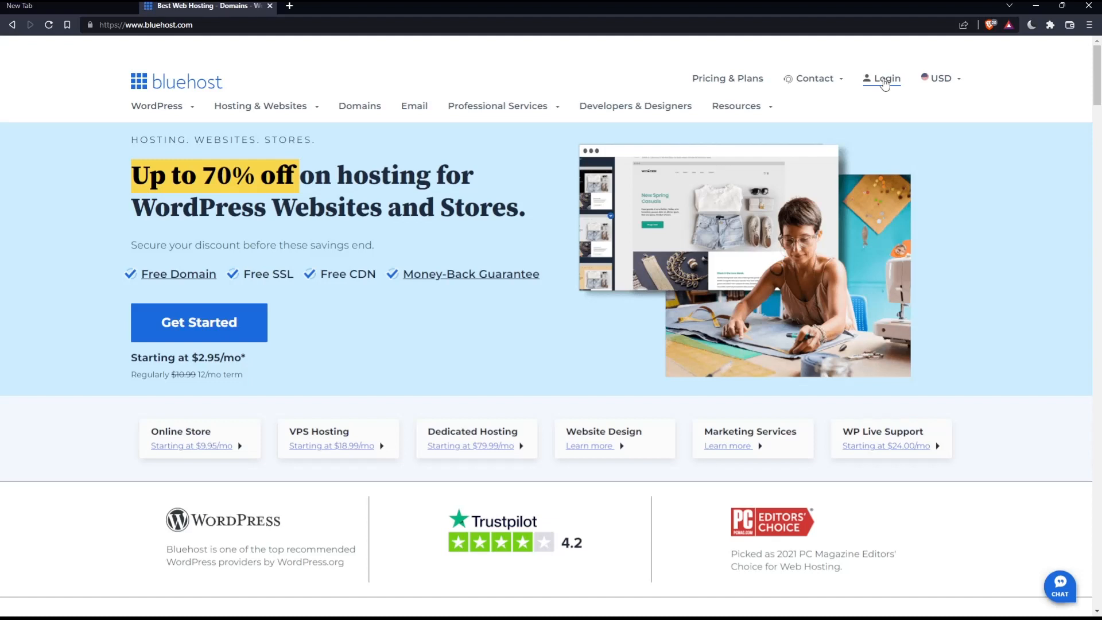
pyautogui.moveTo(233, 340)
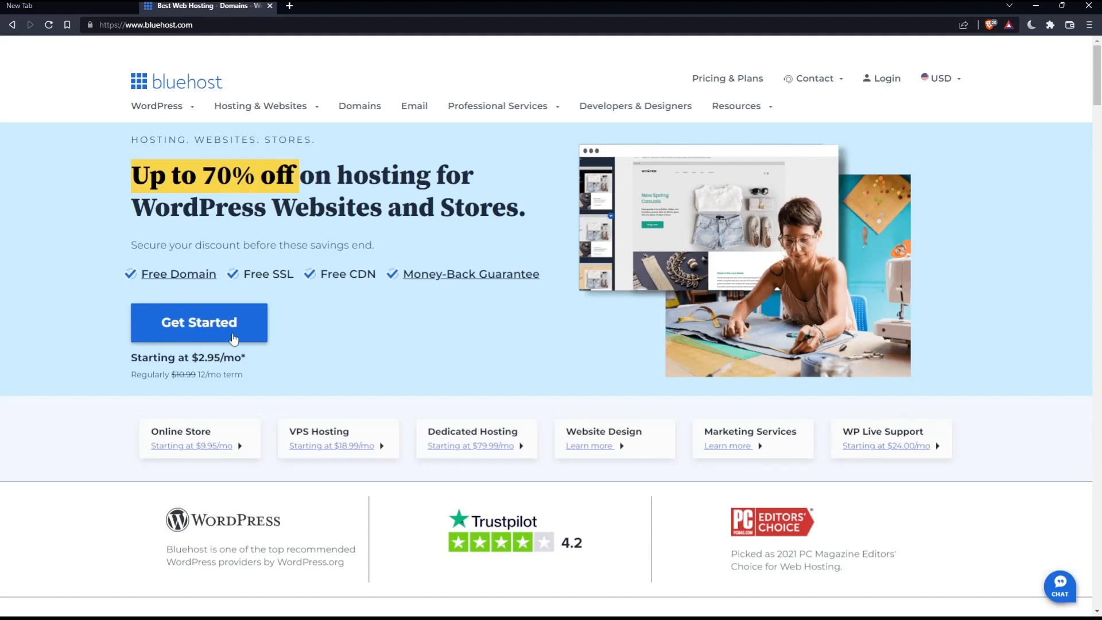
pyautogui.moveTo(342, 334)
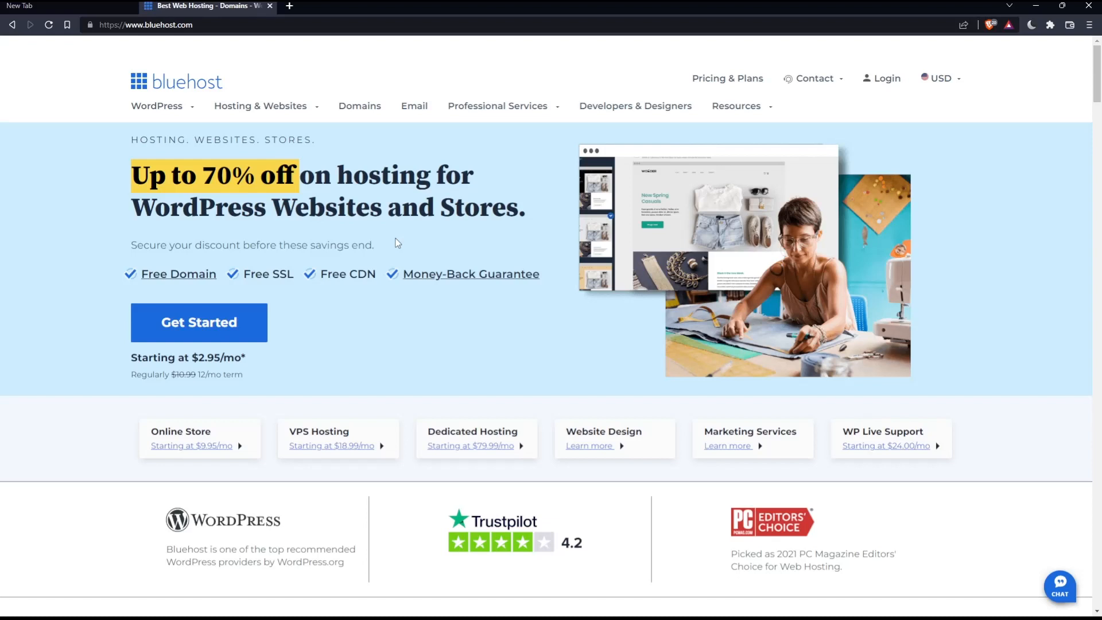
pyautogui.moveTo(890, 78)
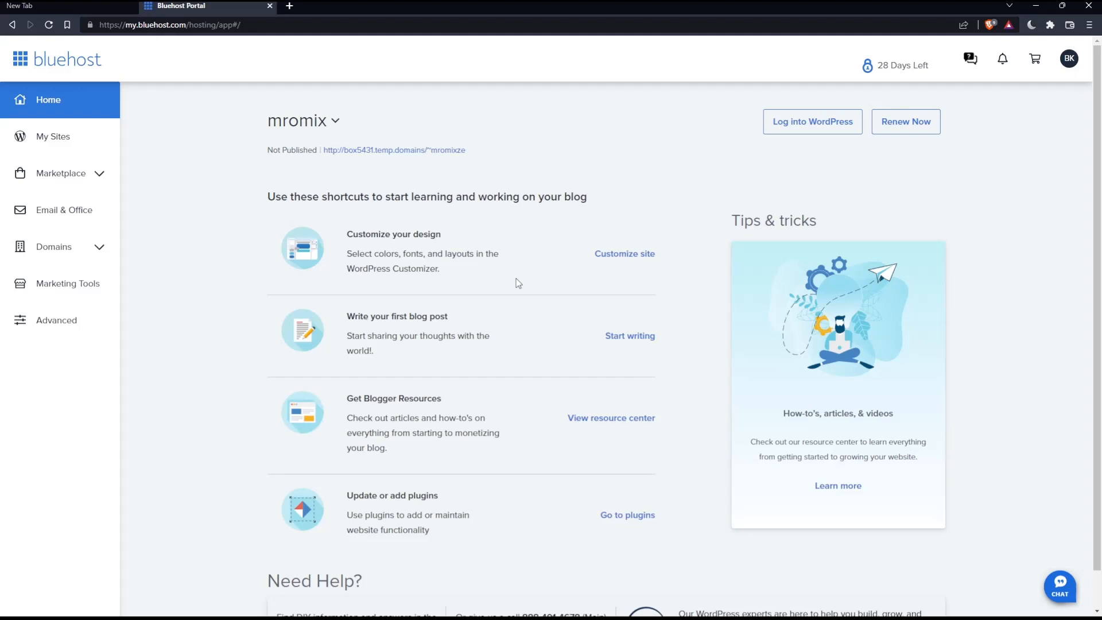
pyautogui.moveTo(562, 317)
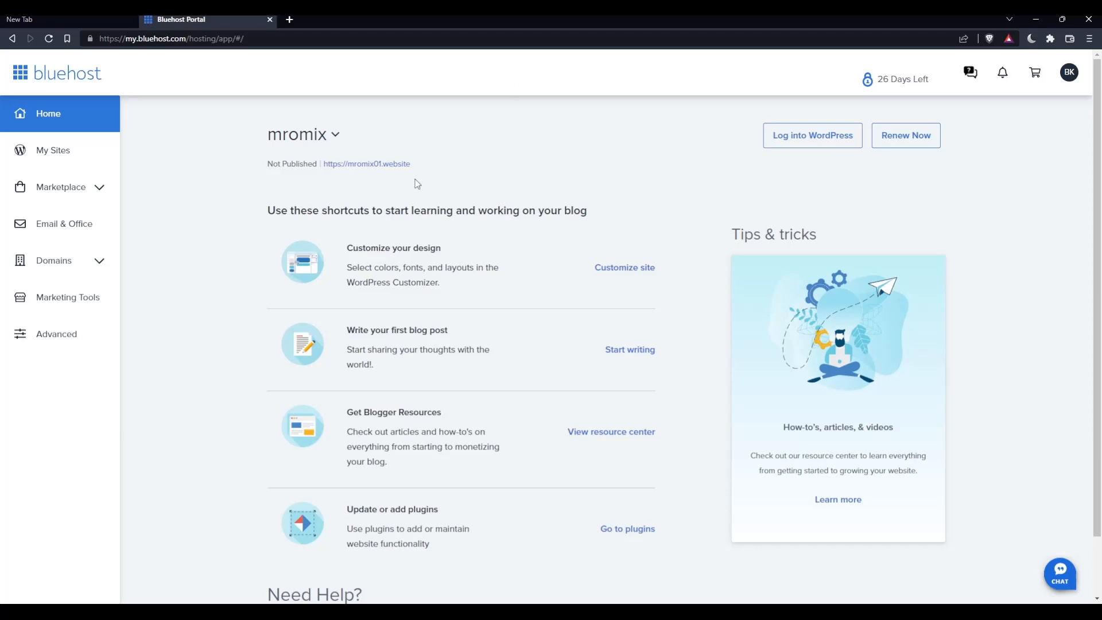
pyautogui.moveTo(500, 241)
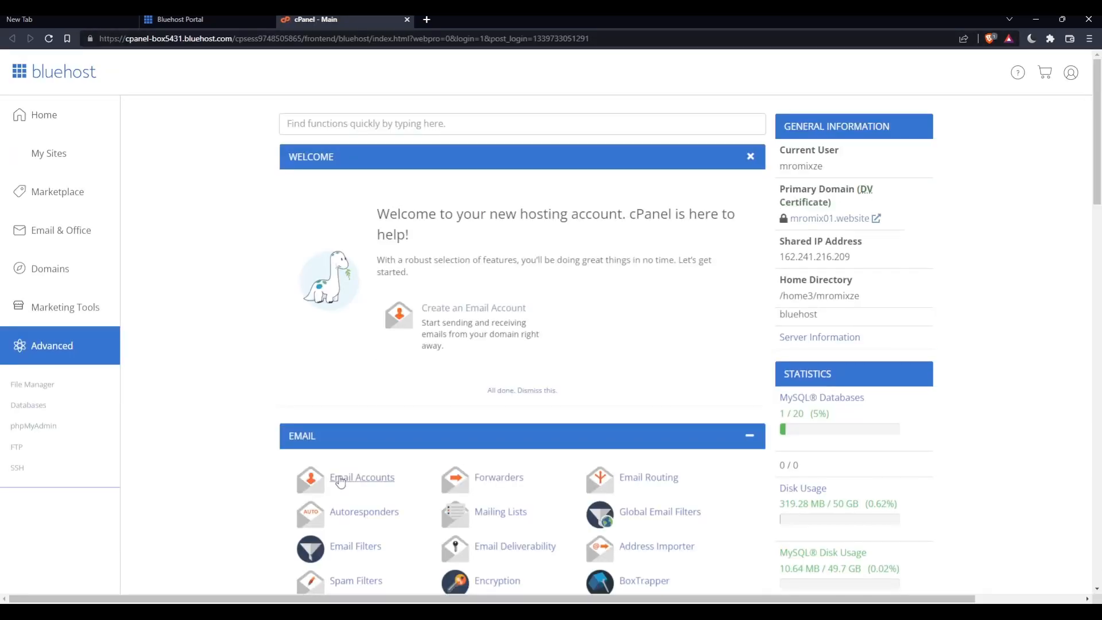
# - Open Email Accounts from the cPanel Email section
pyautogui.click(361, 477)
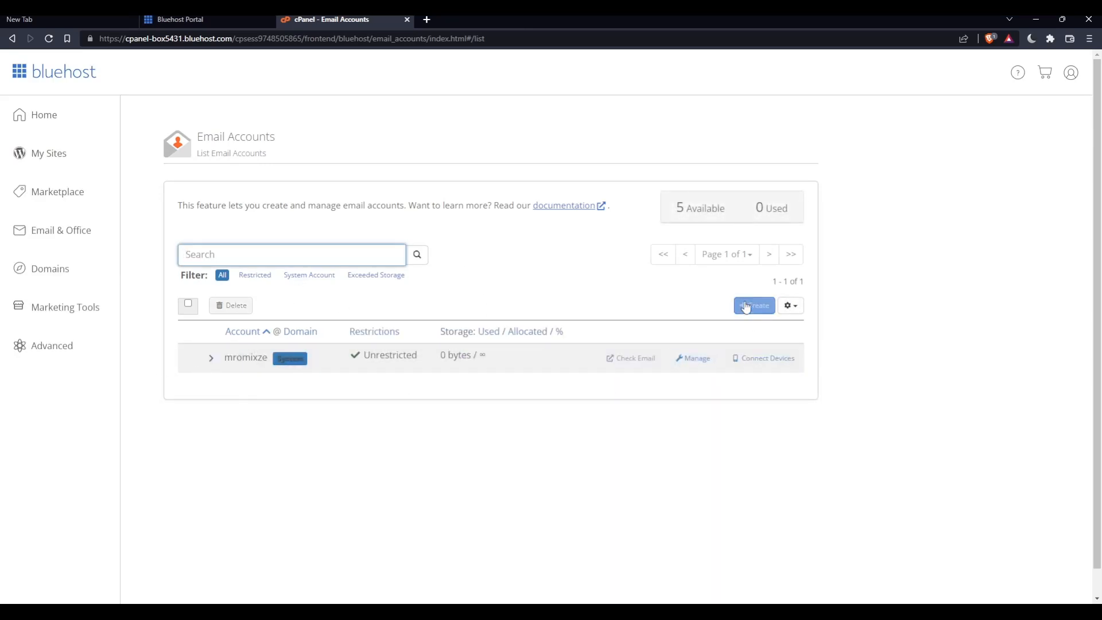
pyautogui.moveTo(748, 323)
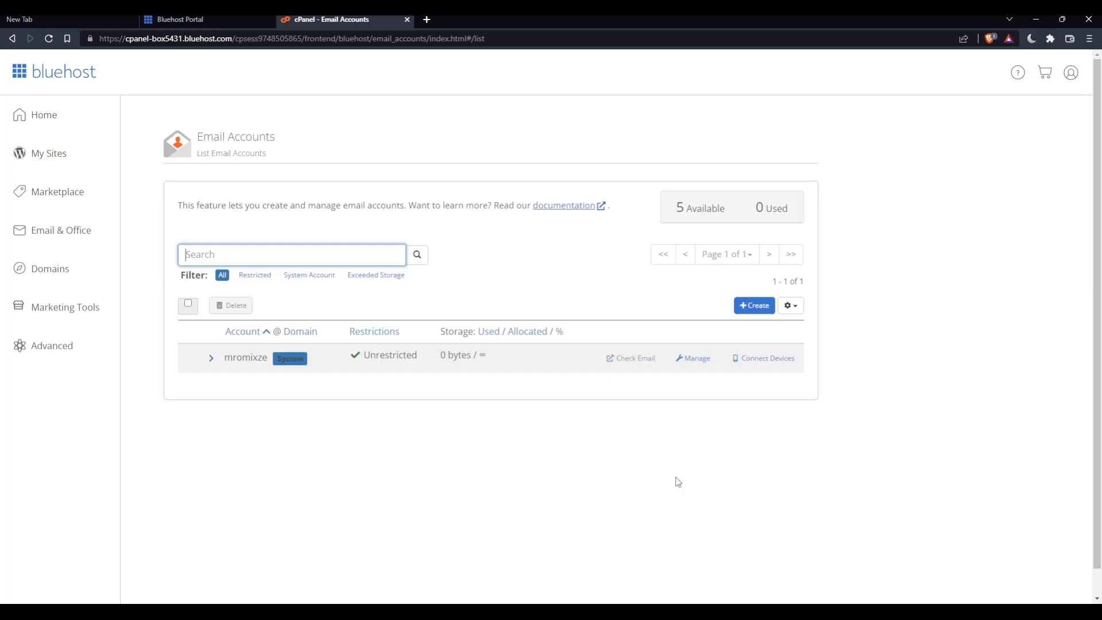
# - Choose Connect Devices for the mromixze email account
pyautogui.click(763, 357)
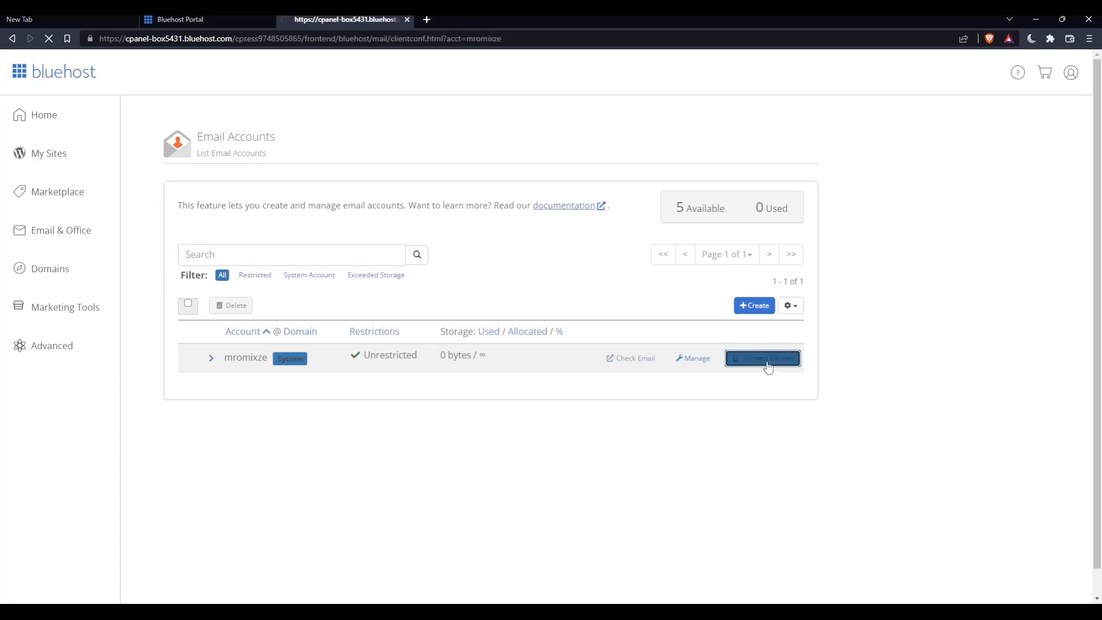
pyautogui.click(762, 358)
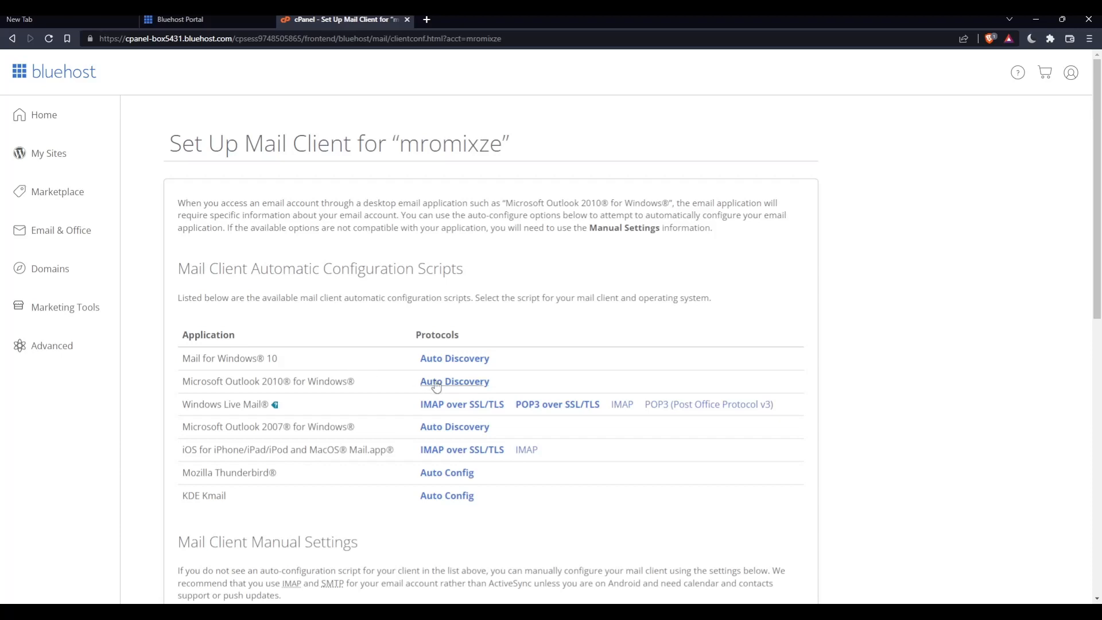
pyautogui.moveTo(436, 385)
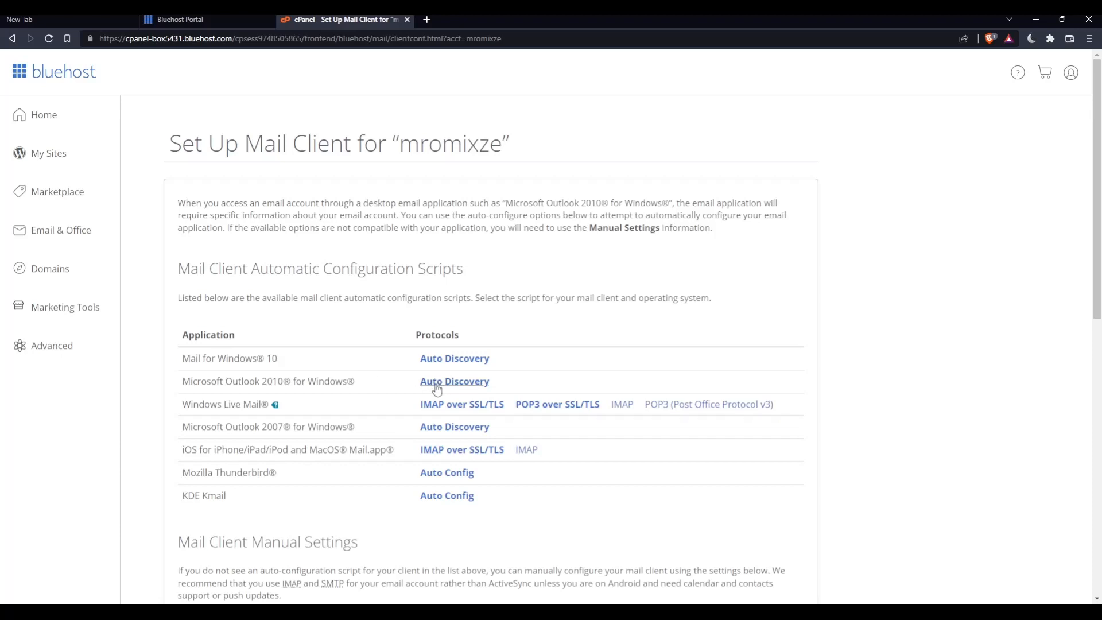
# - Show the Auto Discovery instructions for Microsoft Outlook 2010 for Windows
pyautogui.click(454, 381)
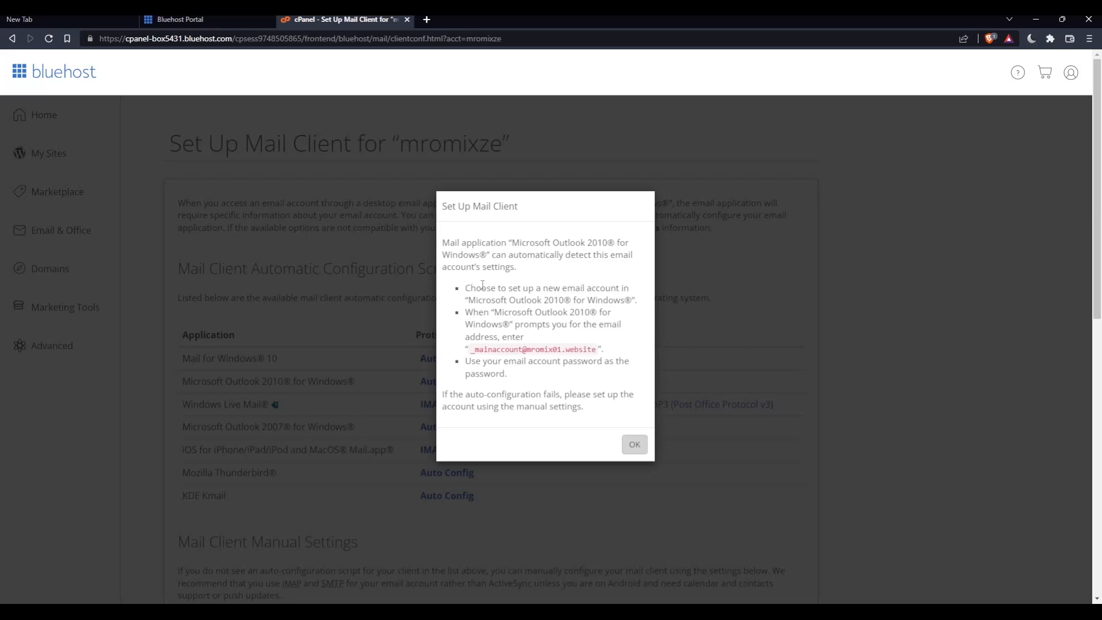
# - Highlight the Outlook 2010 auto-detection text while reading, then dismiss the dialog with OK
pyautogui.moveTo(442, 243); pyautogui.dragTo(584, 401)
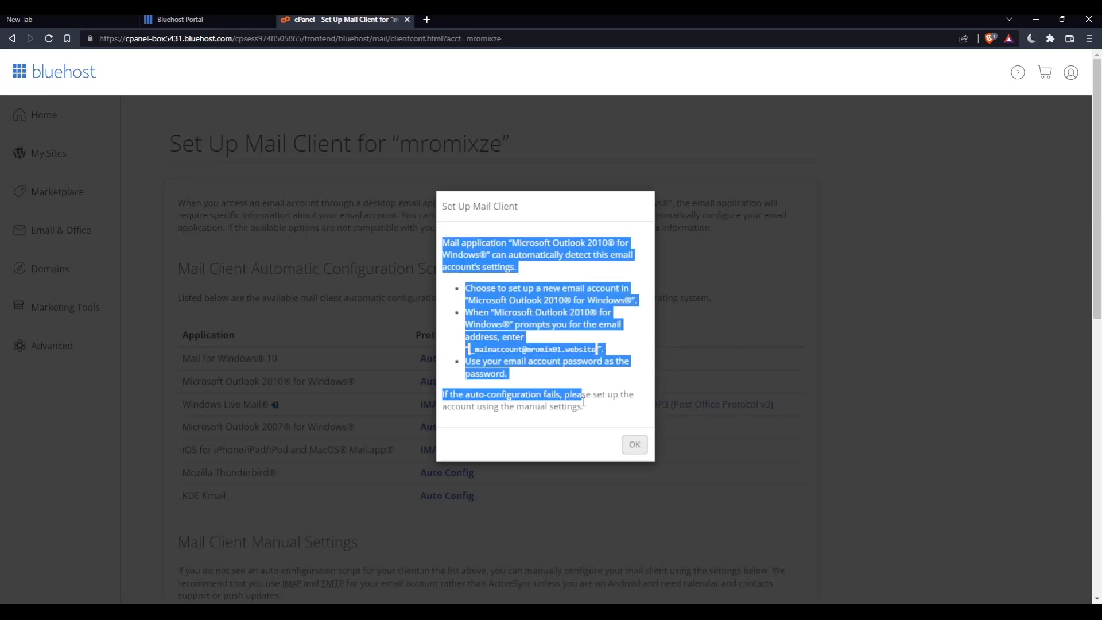
pyautogui.click(585, 417)
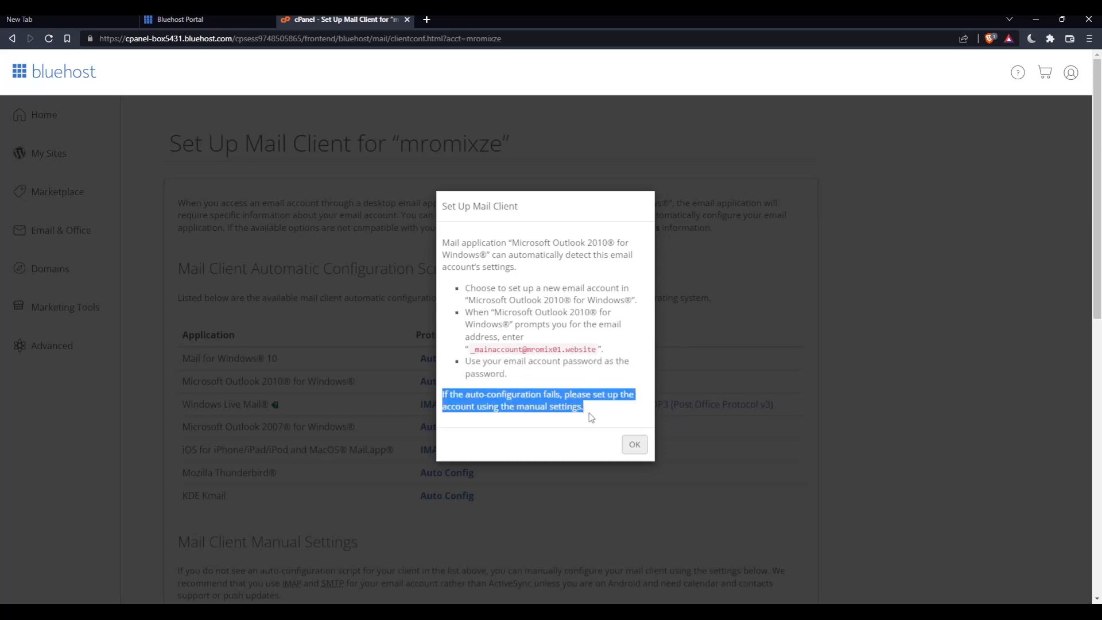
pyautogui.click(631, 444)
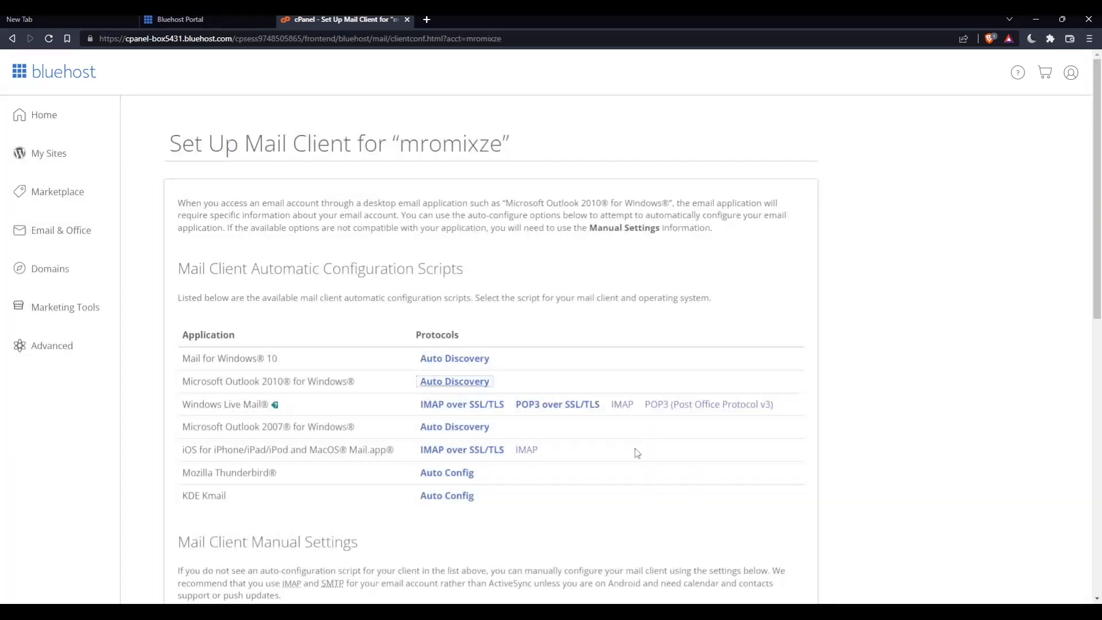